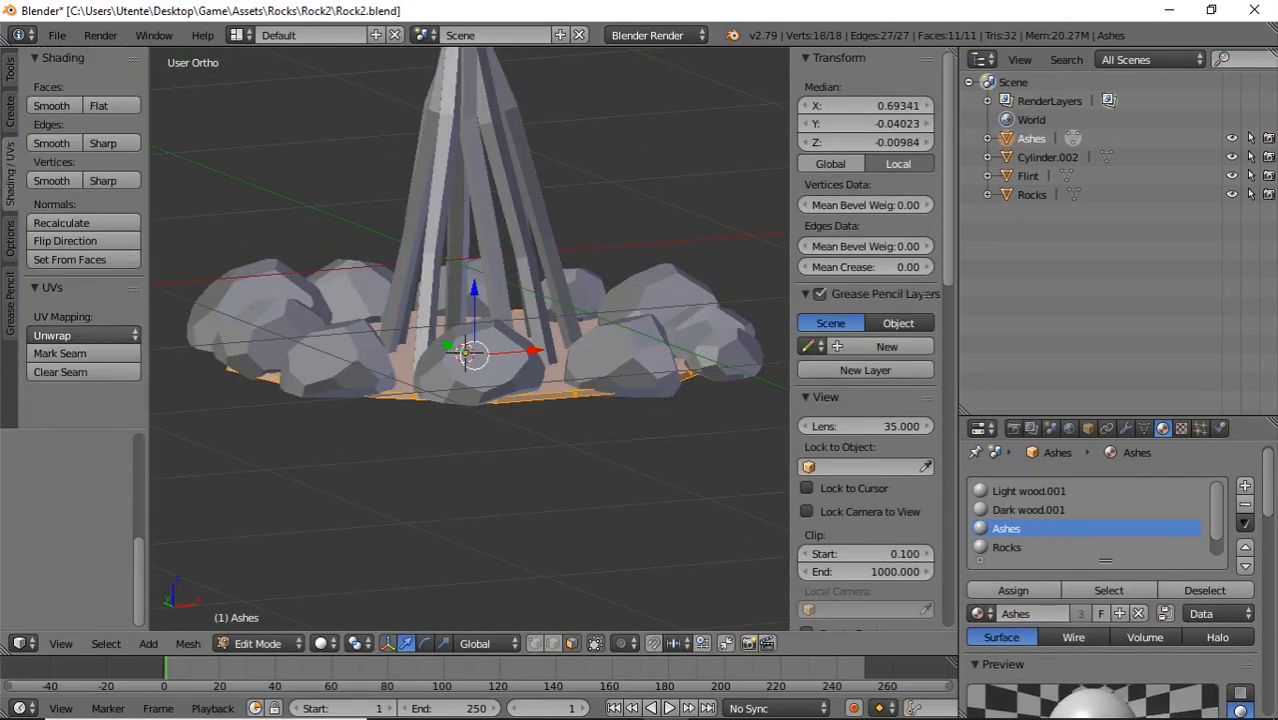
- Enable Color over Lifetime and a 2×2 Texture Sheet Animation on the campFire particle system
left_click(1000, 492)
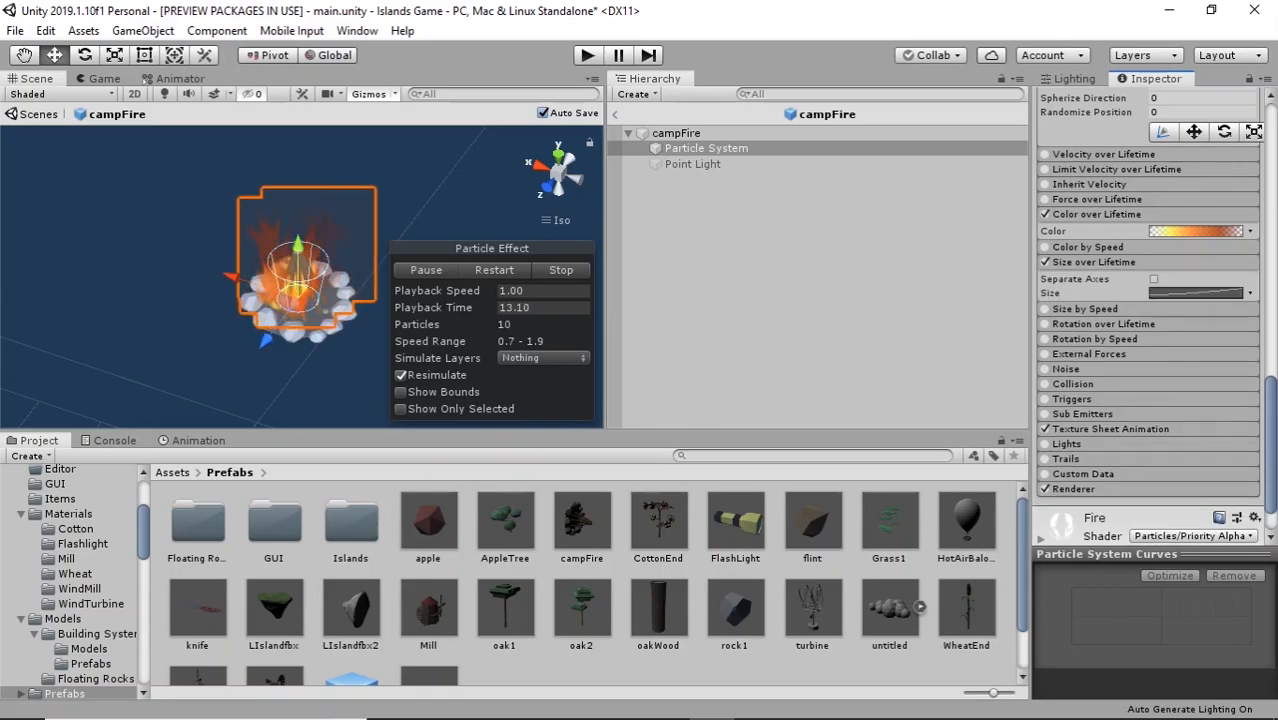
scroll("down", 3)
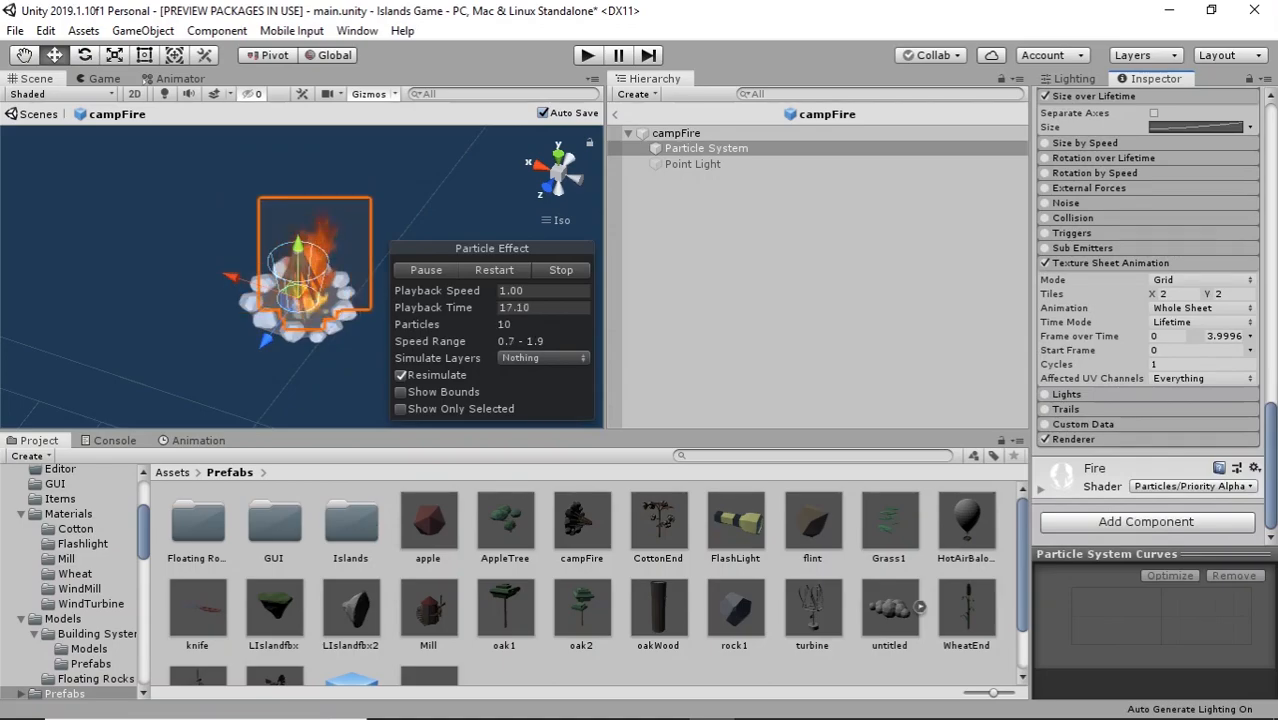
left_click(584, 56)
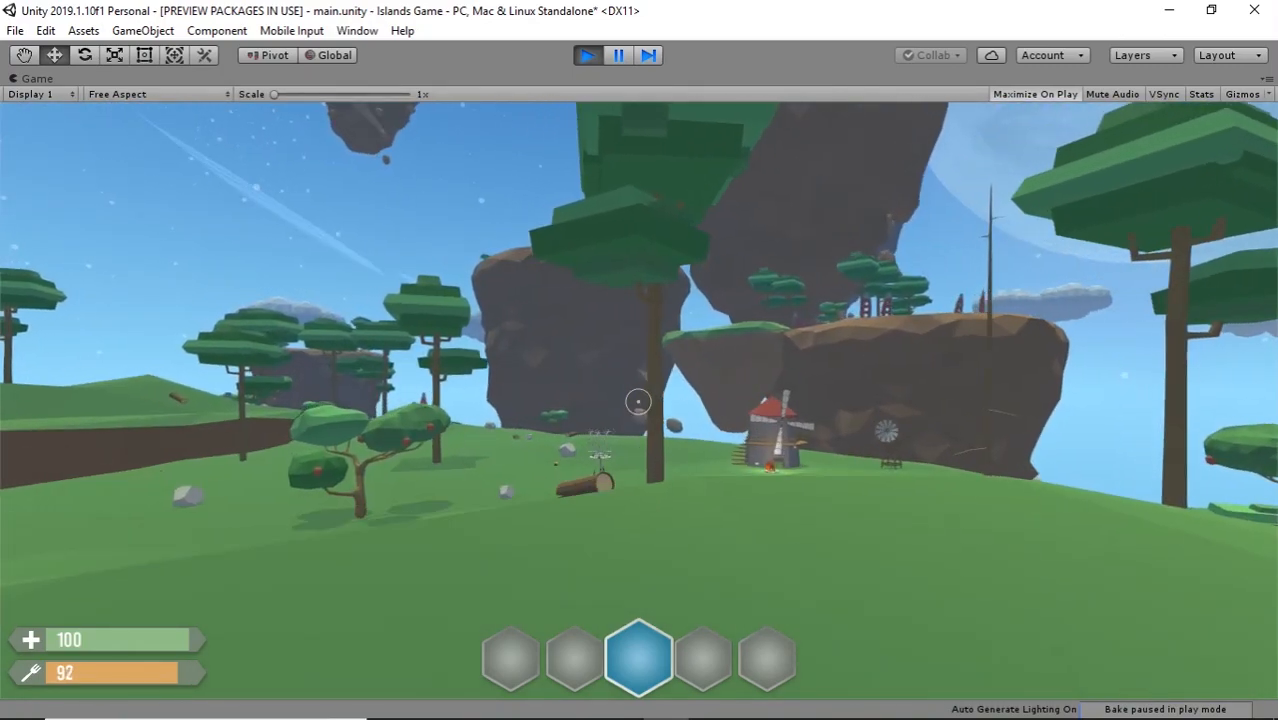
mouse_move(636, 400)
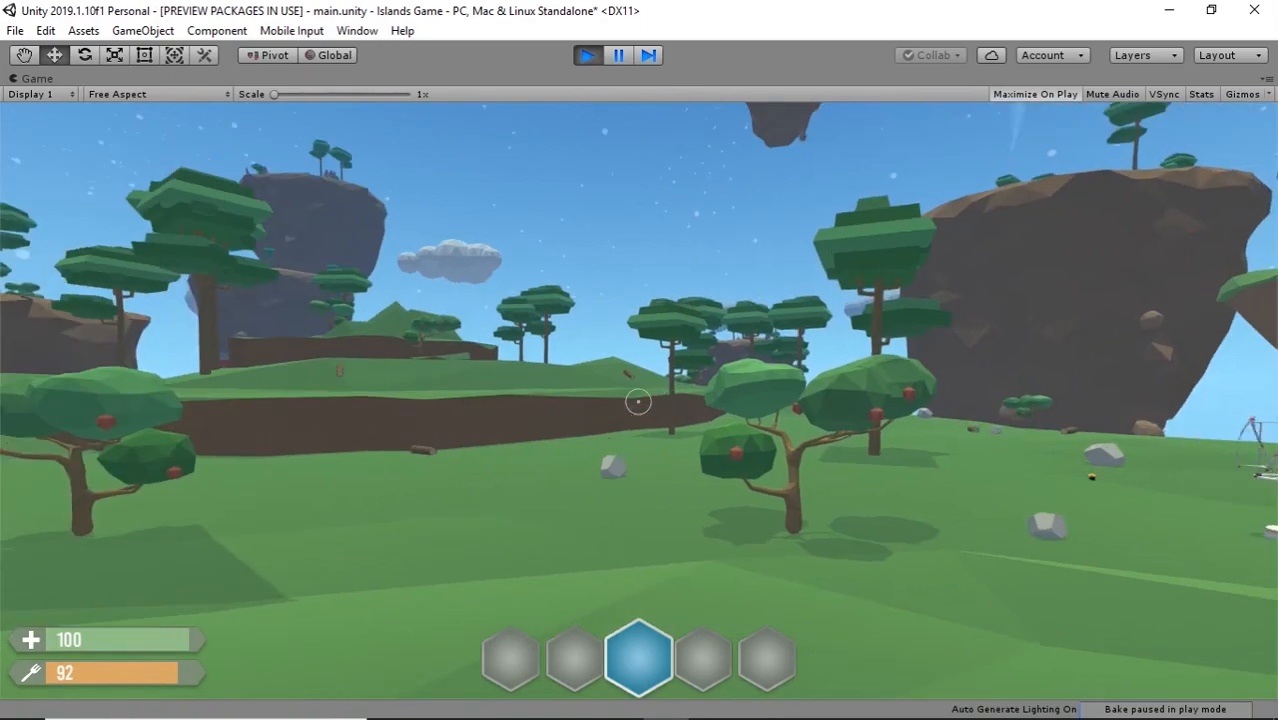